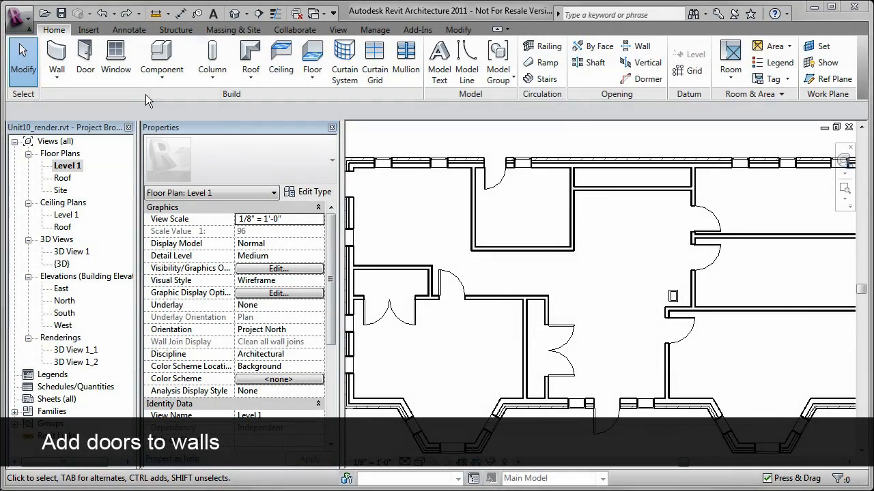
Place a Single-Flush 36" x 84" door in the upper interior wall, entering 2 in the temporary dimension.
left_click(85, 57)
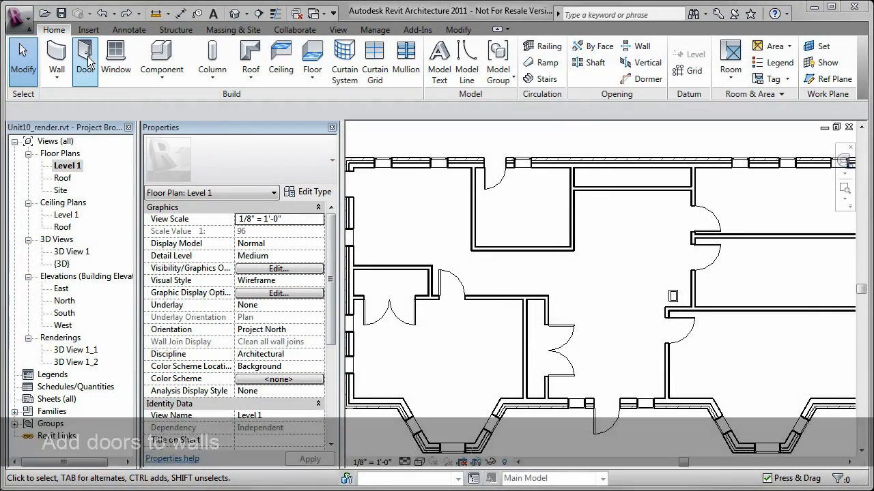
left_click(84, 57)
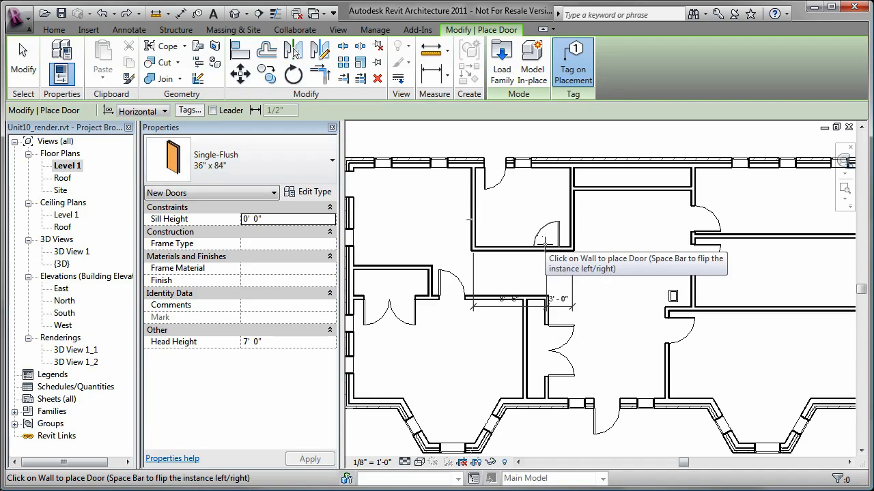
left_click(546, 176)
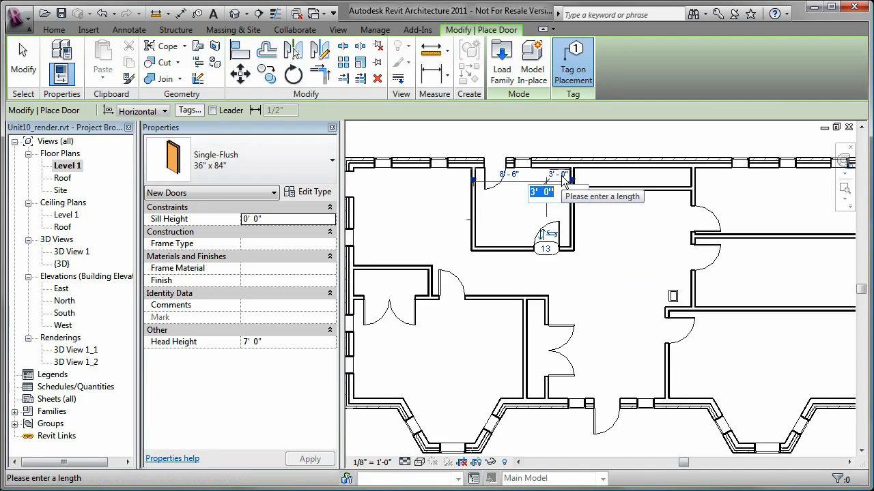
type("2")
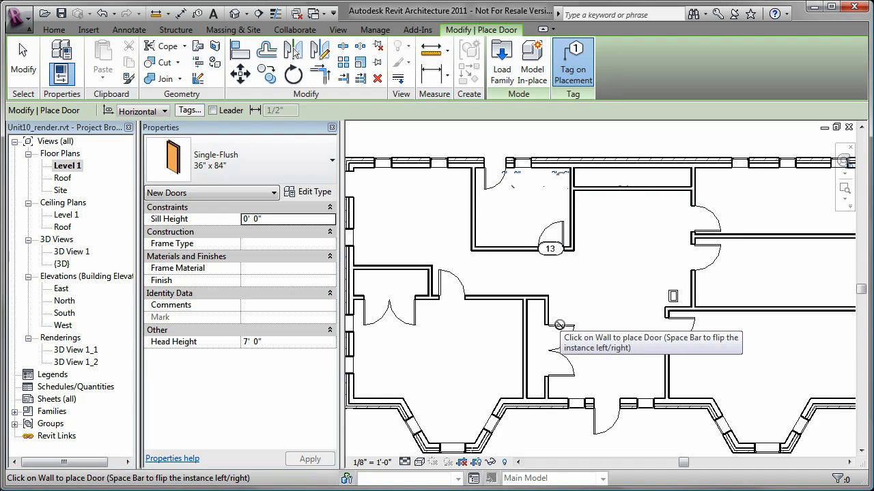
Use Create Similar on the existing double-panel door and place a Double-Panel 2 72" x 78" in the top wall.
left_click(559, 325)
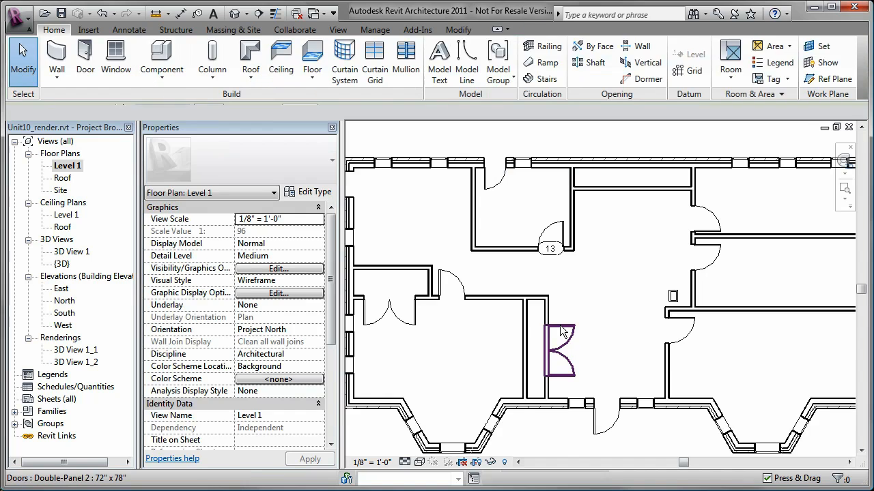
left_click(560, 354)
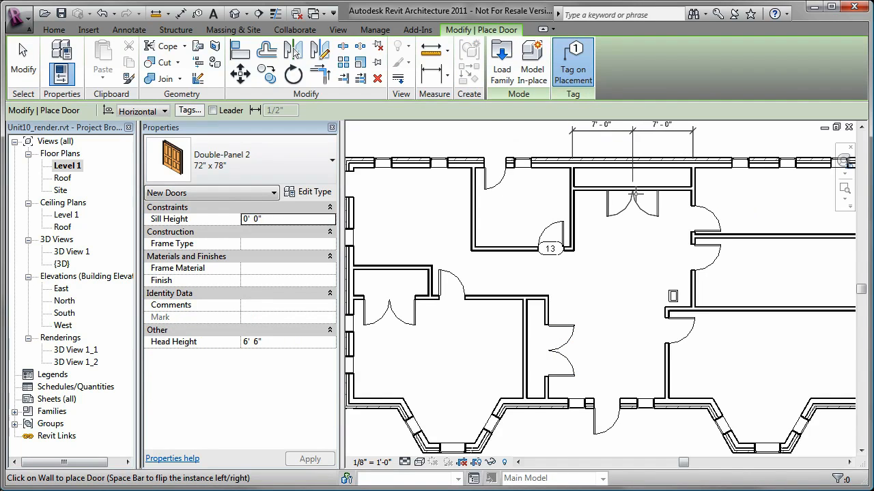
left_click(628, 198)
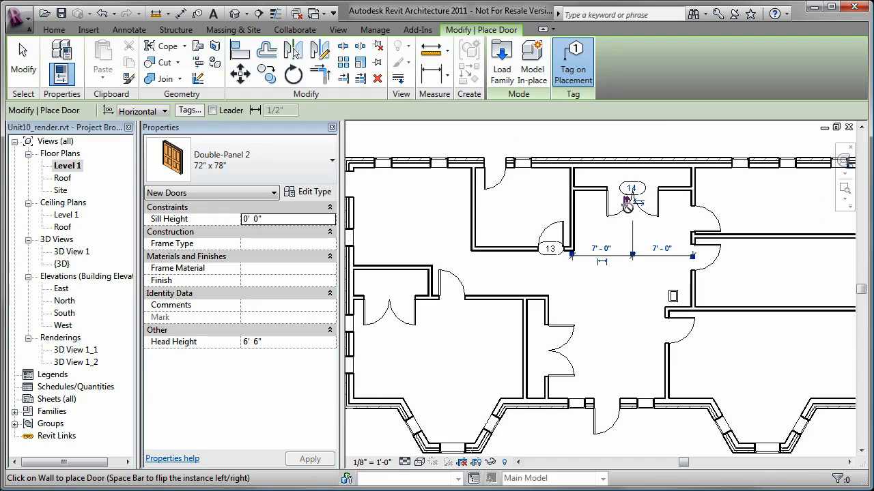
mouse_move(622, 246)
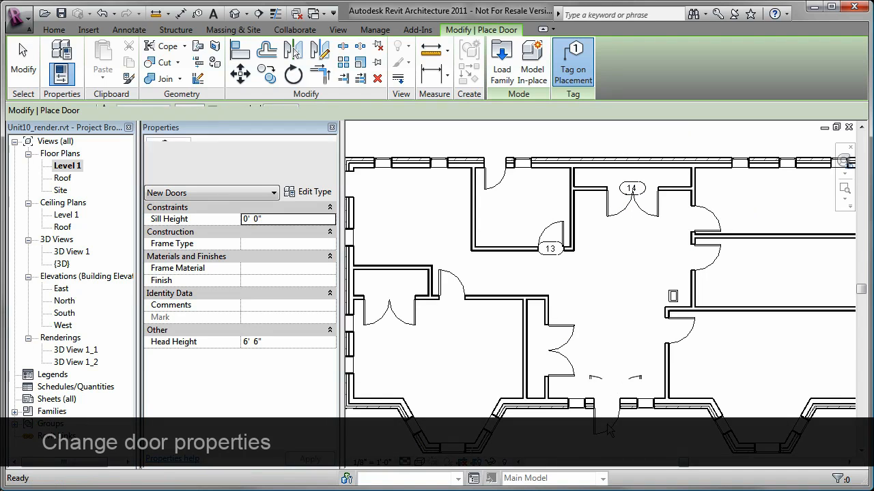
End door placement with Modify and switch to the Insert tools for loading library content.
left_click(606, 420)
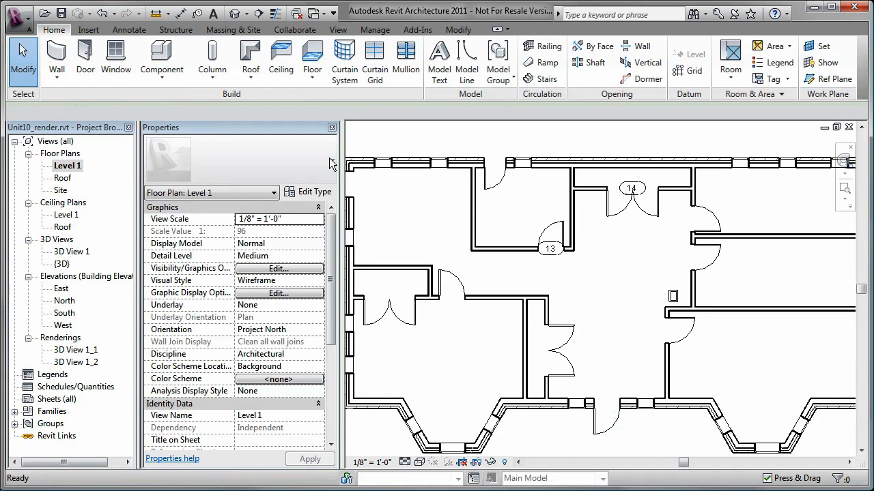
left_click(87, 30)
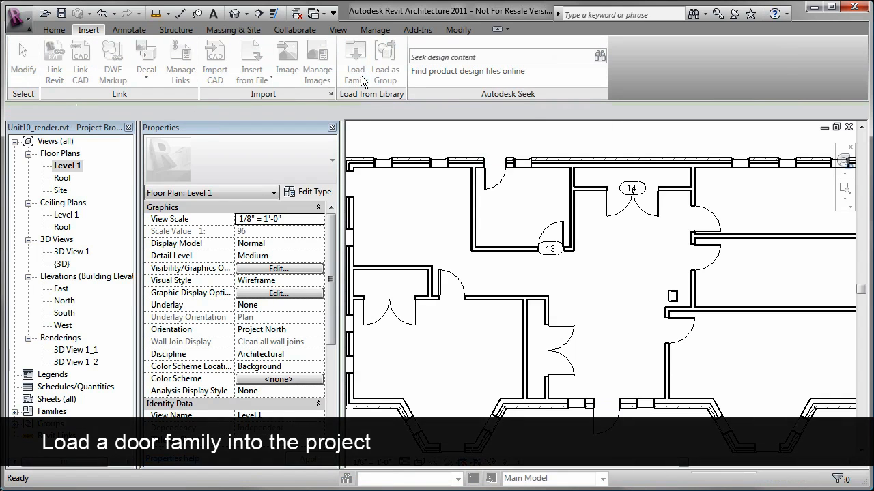
Load the Single-Glass 1 door family from the Imperial Library Doors folder.
left_click(355, 62)
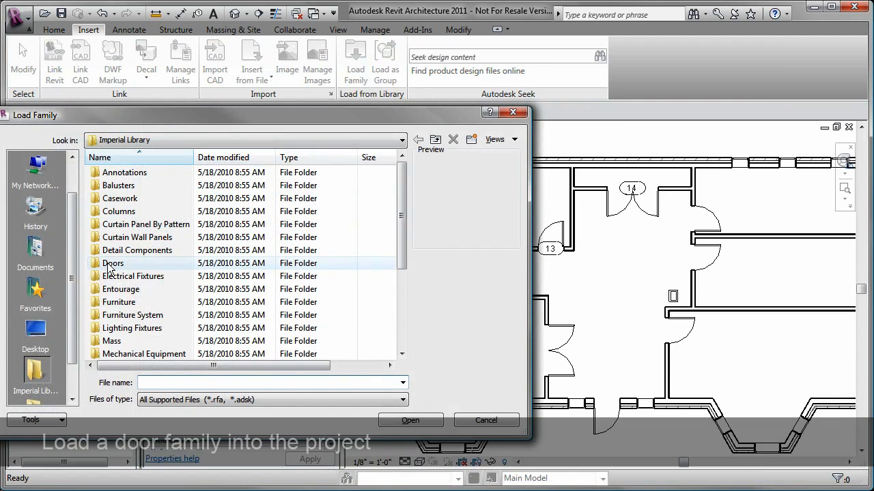
double_click(113, 263)
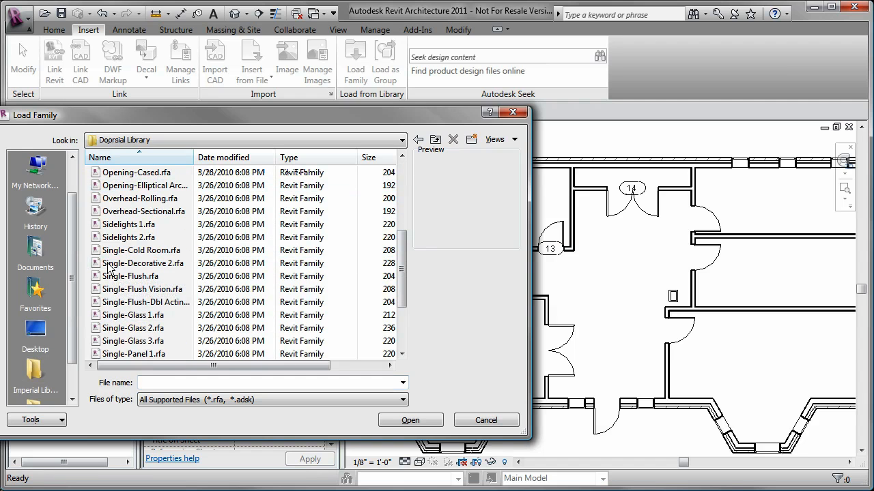
left_click(134, 314)
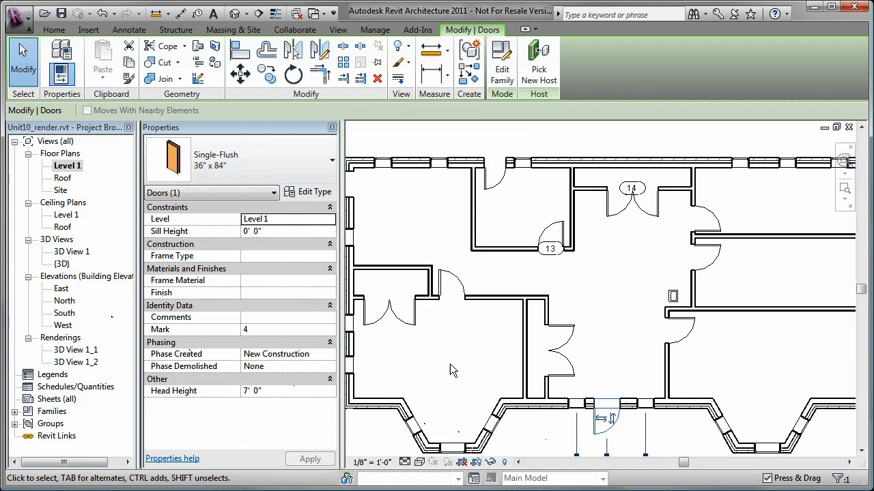
Change the exterior door to Single-Glass 1 36" x 84" and return to the Level 1 plan.
left_click(324, 161)
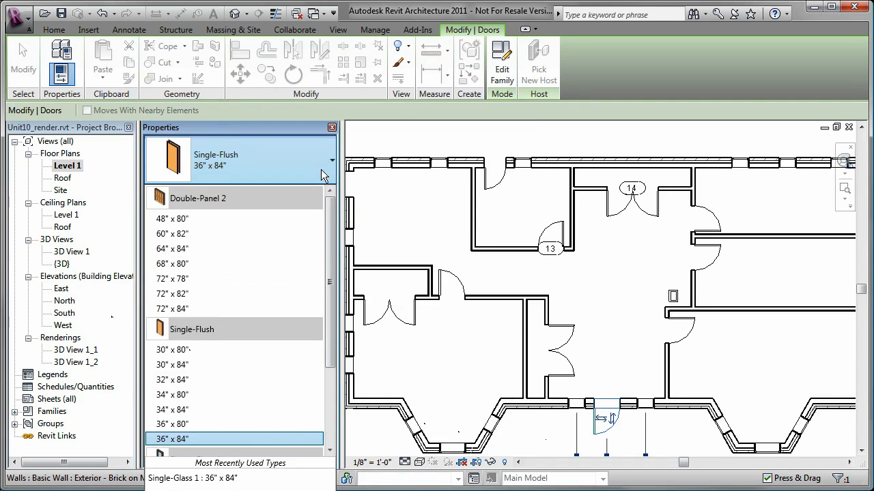
scroll("down", 3)
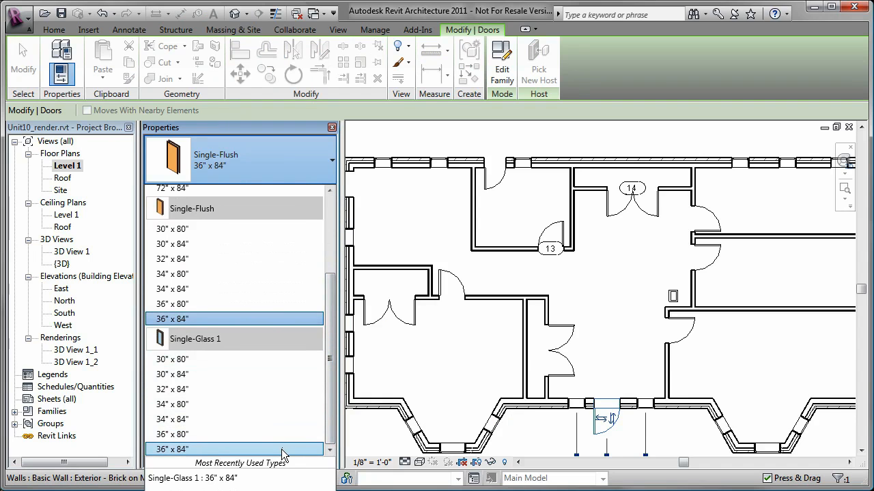
left_click(193, 338)
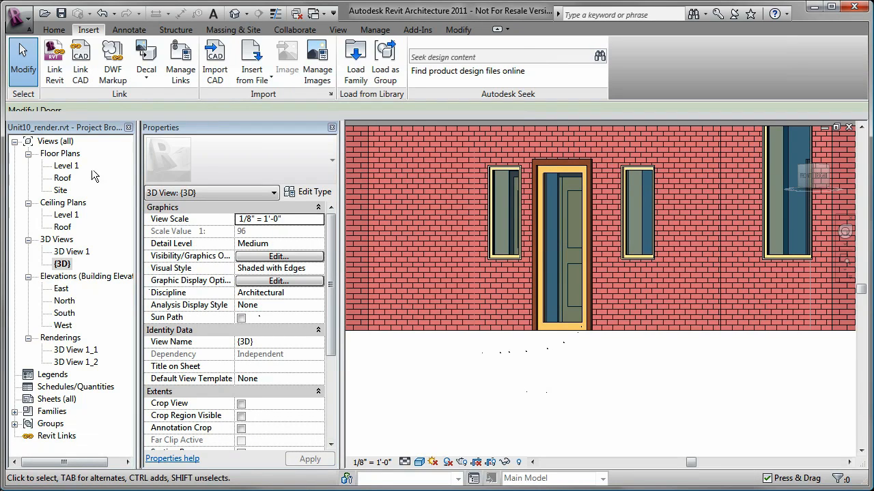
double_click(66, 166)
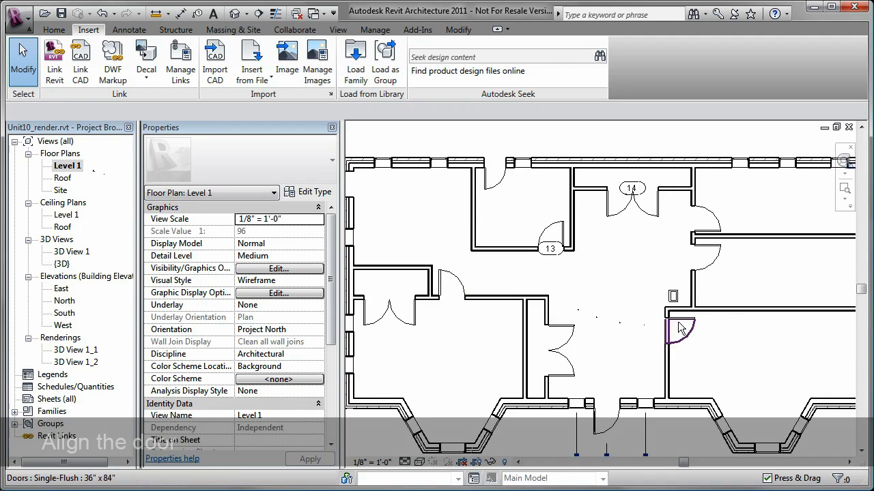
Align the double-panel door to the single-flush door, lock the alignment, and set the spacing to 5'.
left_click(677, 331)
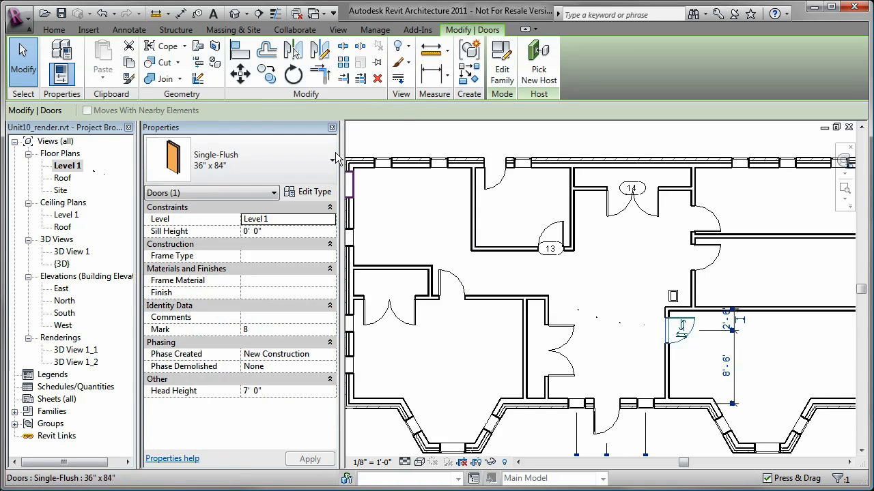
left_click(240, 49)
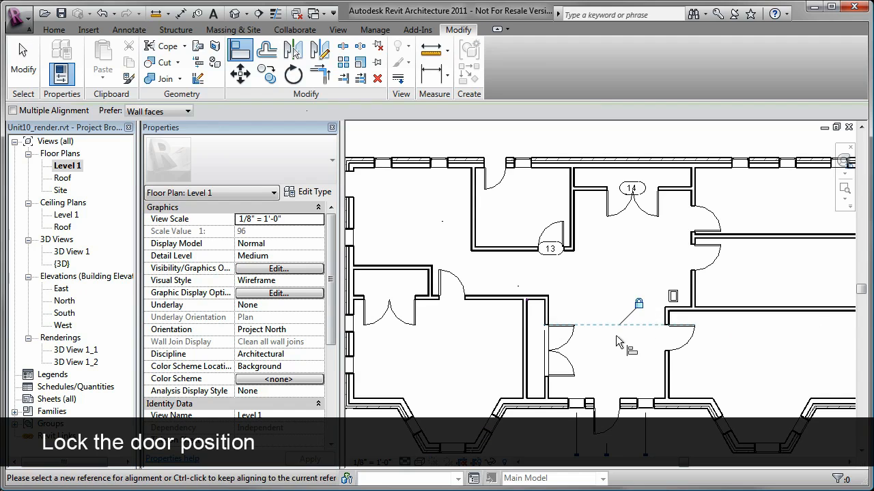
left_click(565, 348)
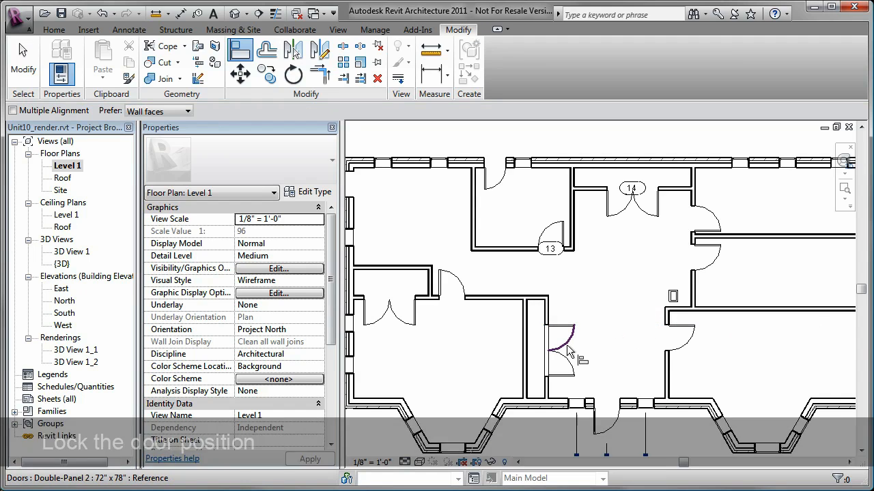
left_click(560, 352)
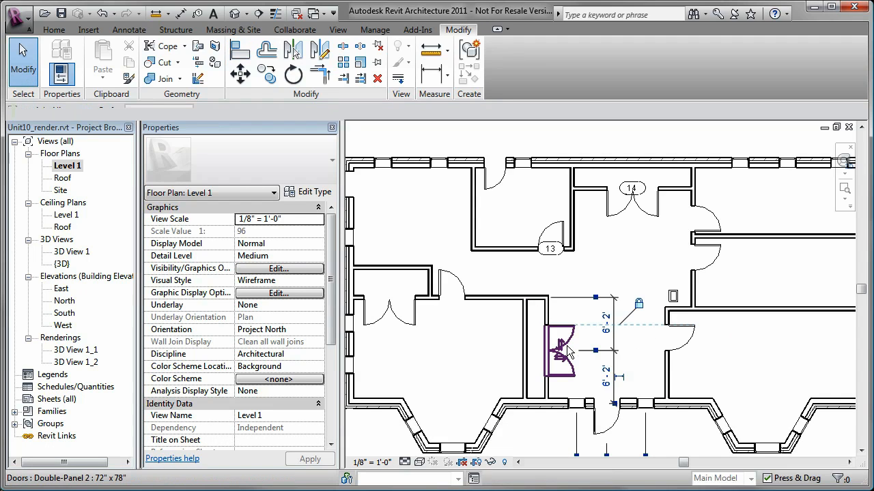
left_click(560, 352)
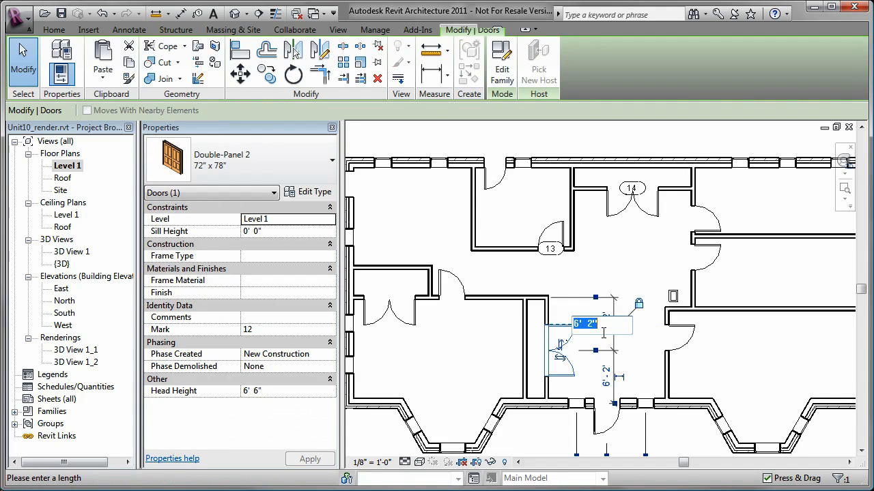
type("5'")
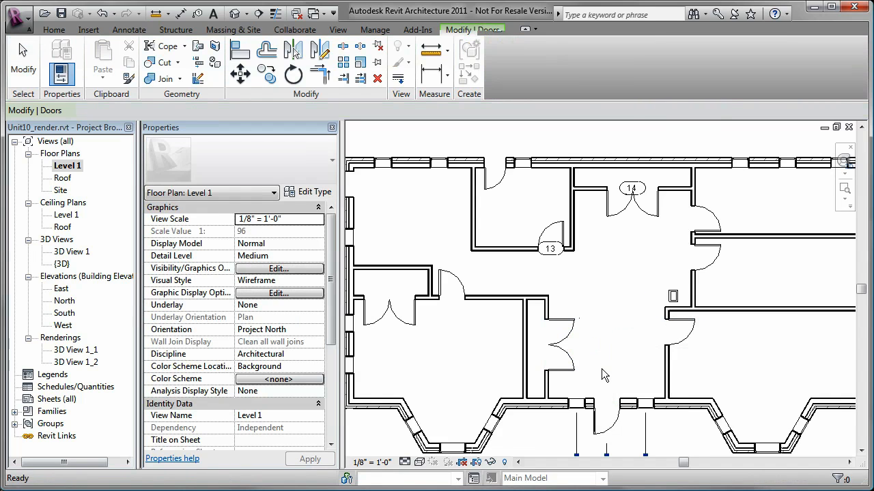
mouse_move(620, 371)
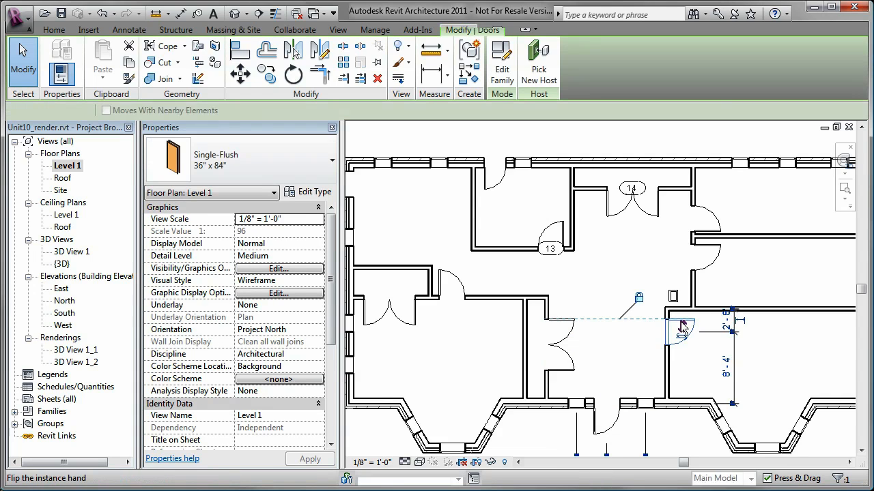
Flip the hinge side of the single-flush door on the right wall and reselect it.
left_click(682, 327)
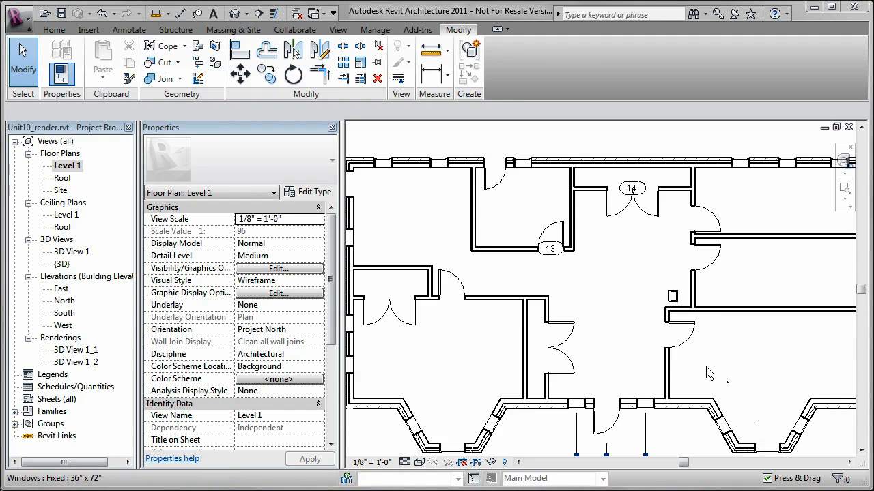
mouse_move(688, 348)
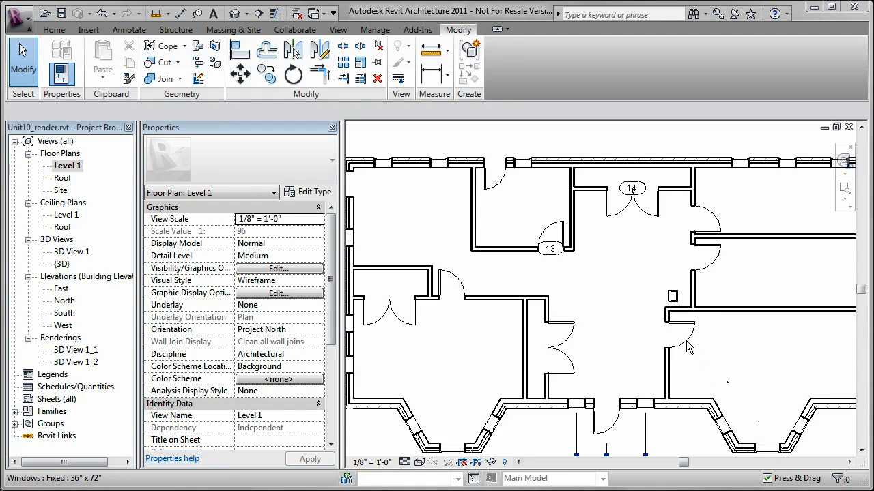
left_click(685, 344)
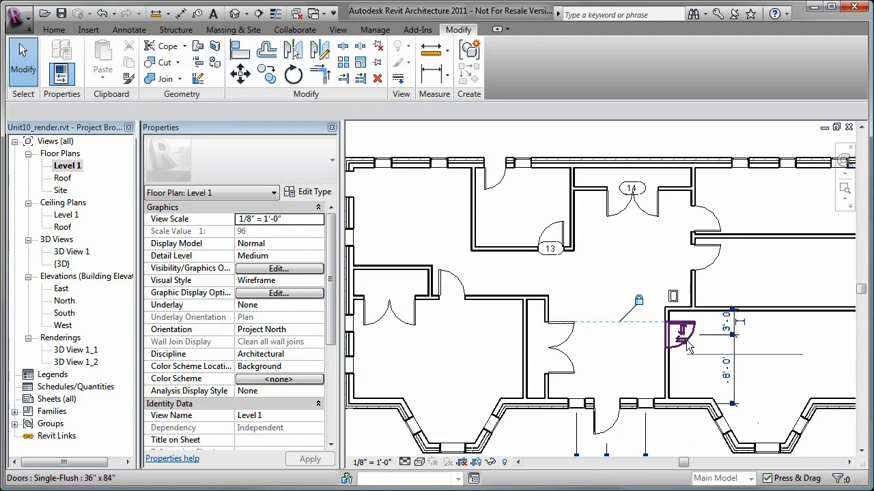
left_click(680, 338)
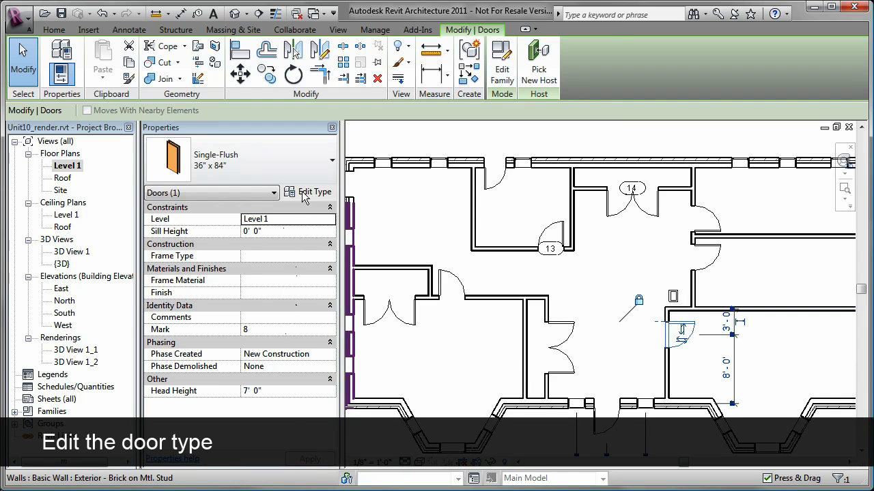
Bring up the Type Properties of the Single-Flush 36" x 84" door type.
left_click(309, 191)
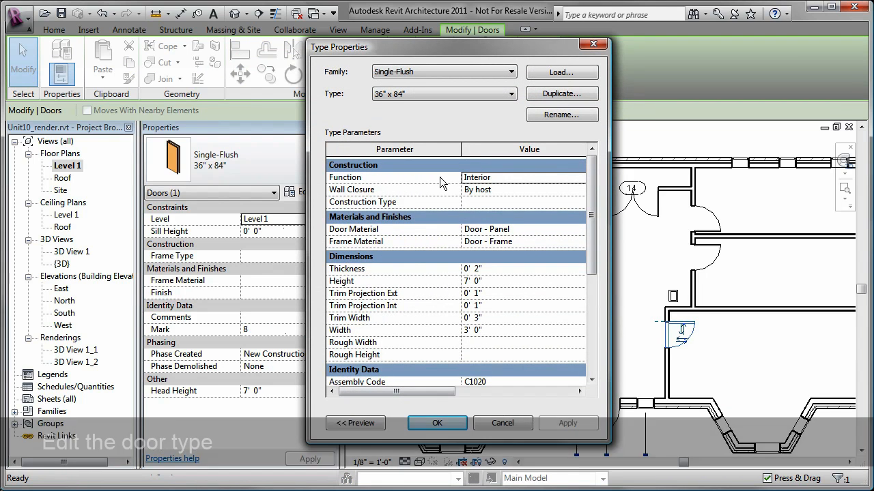